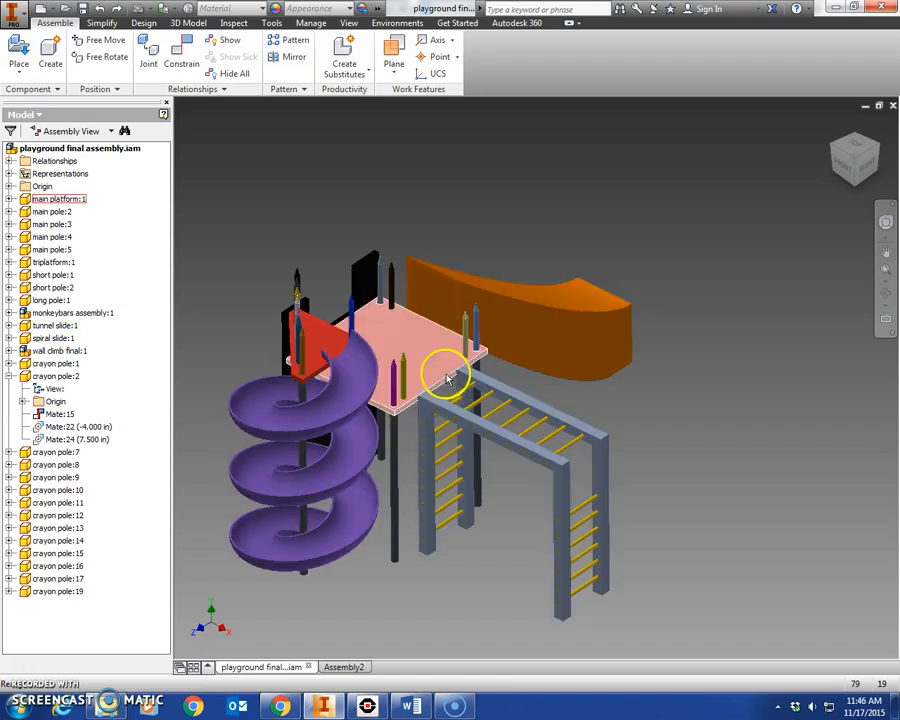
# Open the Assembly2 document with the platform, wall climb and monkey bars from the playground folder.
pyautogui.click(478, 322)
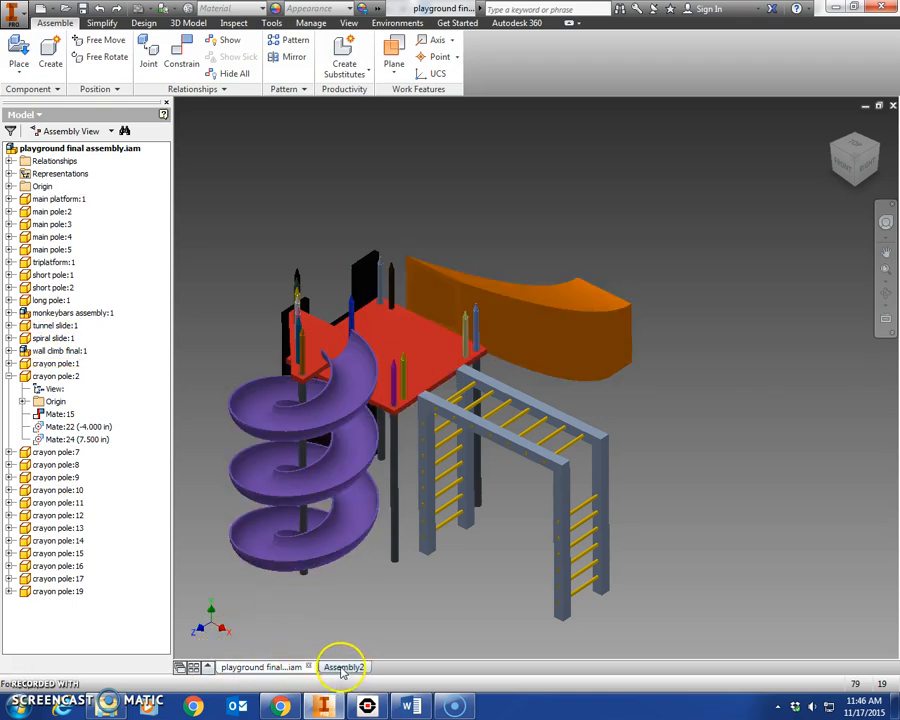
pyautogui.click(14, 8)
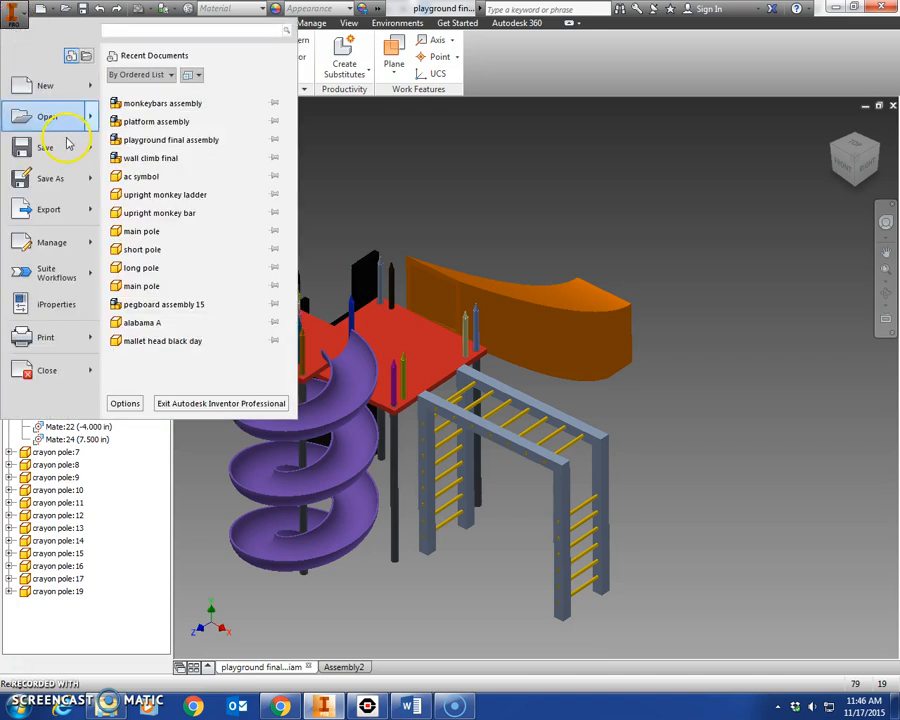
pyautogui.click(46, 116)
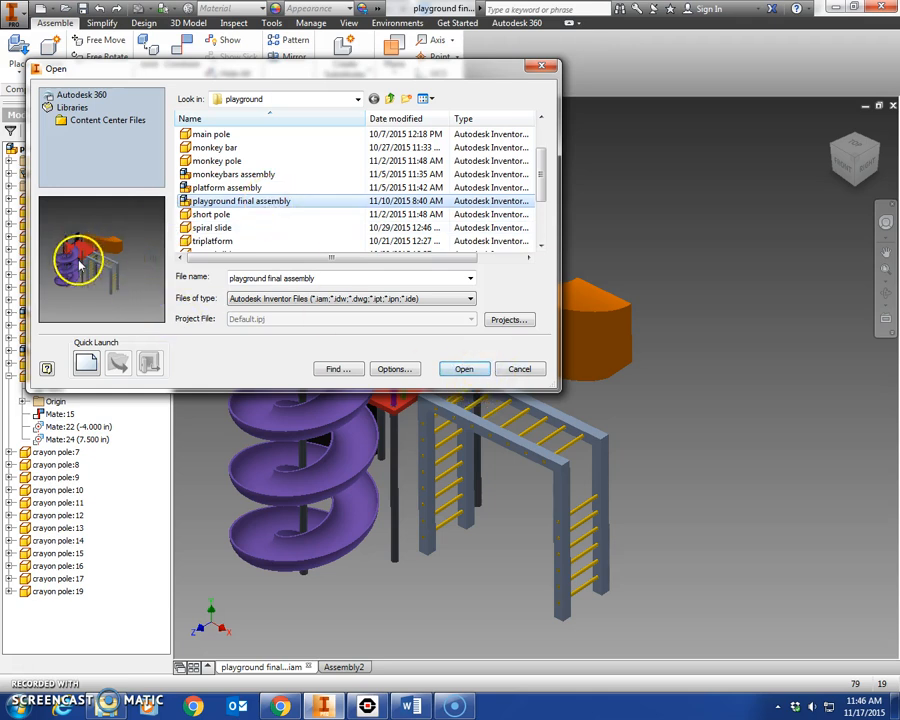
pyautogui.click(464, 368)
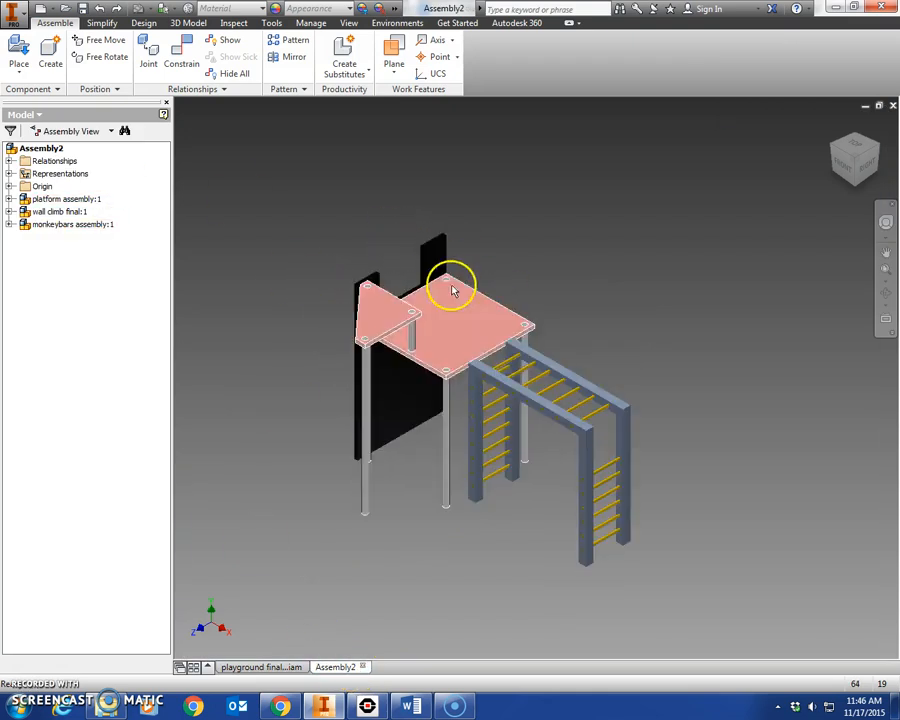
# Place the spiral slide part into the assembly beside the platform.
pyautogui.moveTo(450, 290); pyautogui.dragTo(600, 284)
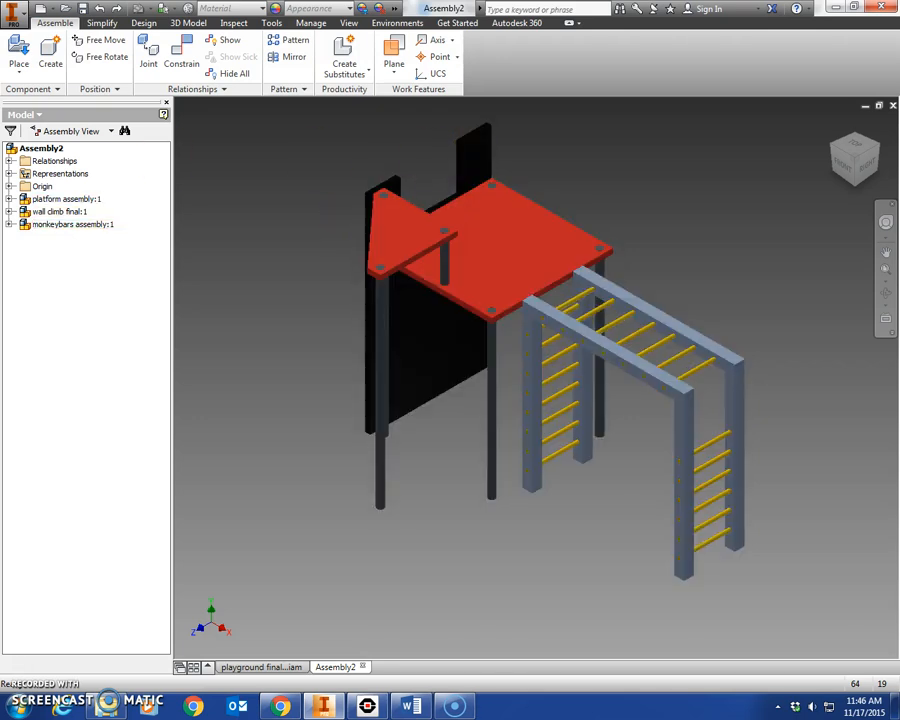
pyautogui.click(18, 50)
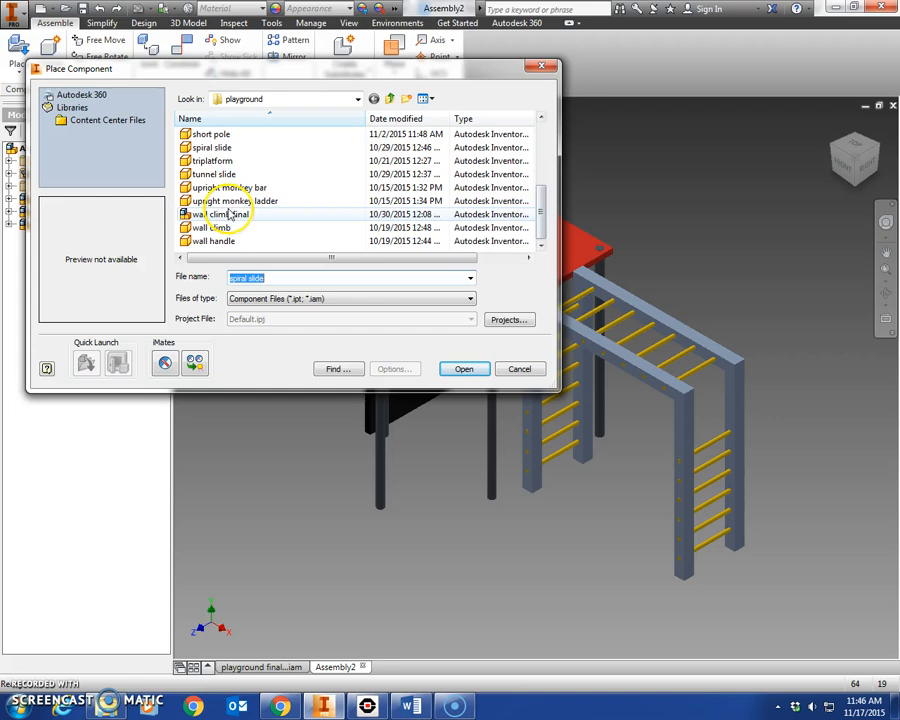
pyautogui.click(464, 368)
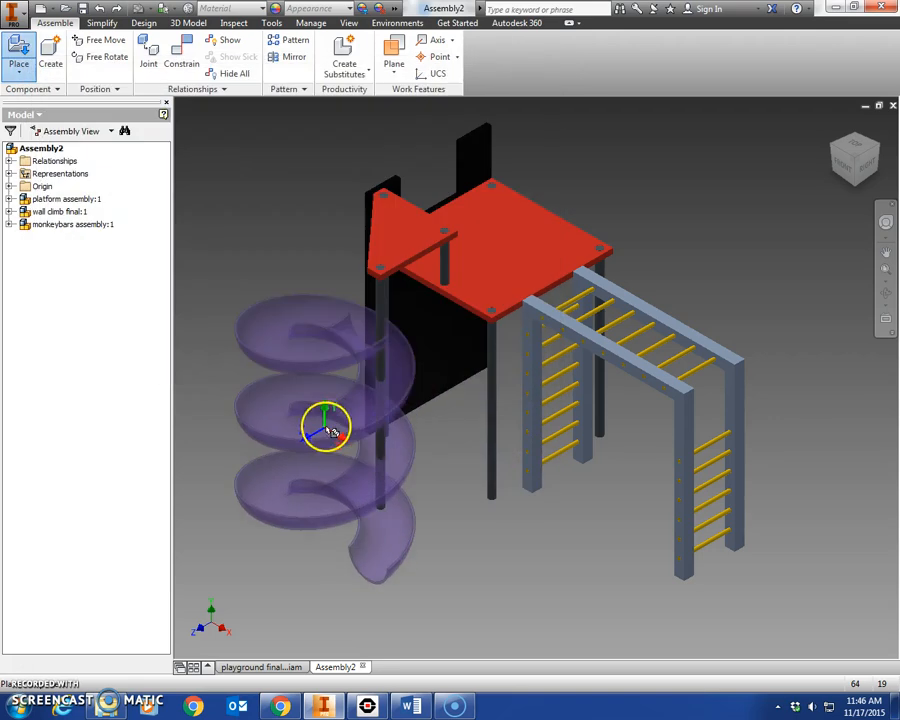
pyautogui.click(18, 50)
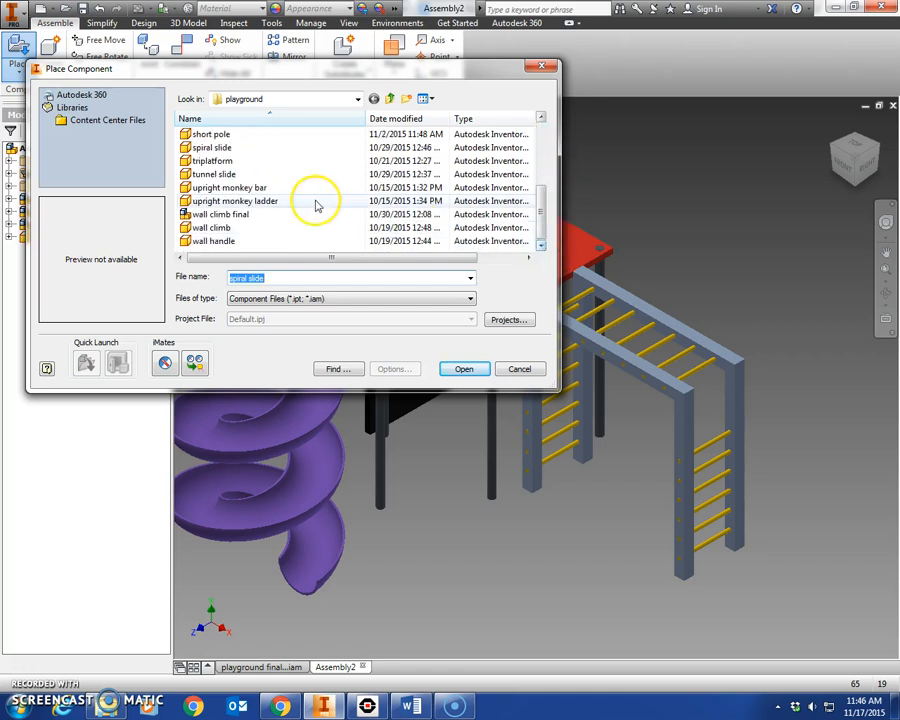
# Place the tunnel slide part into the assembly.
pyautogui.click(212, 174)
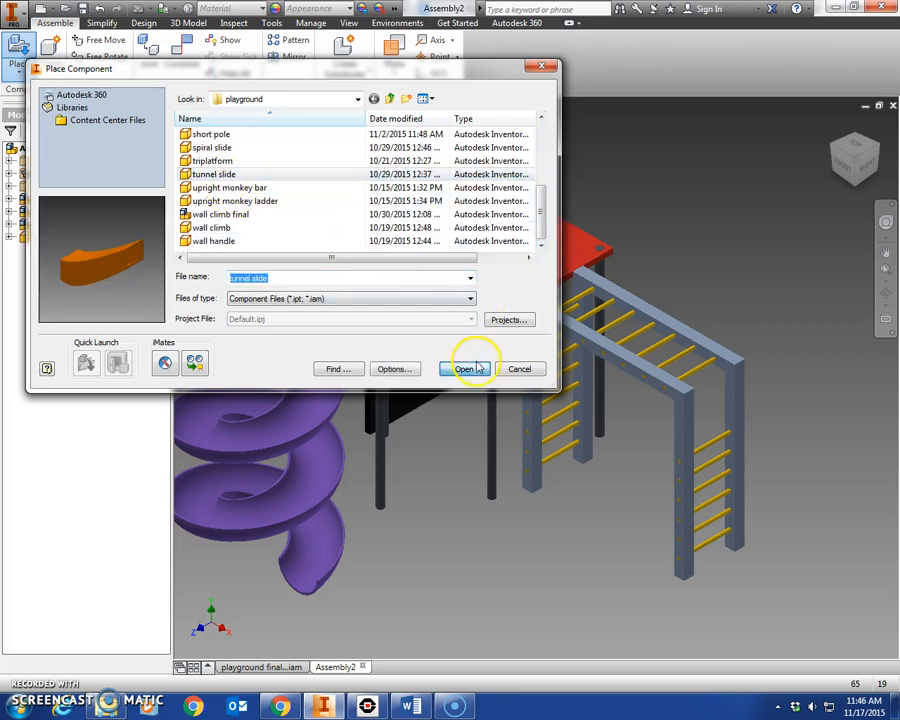
pyautogui.click(464, 368)
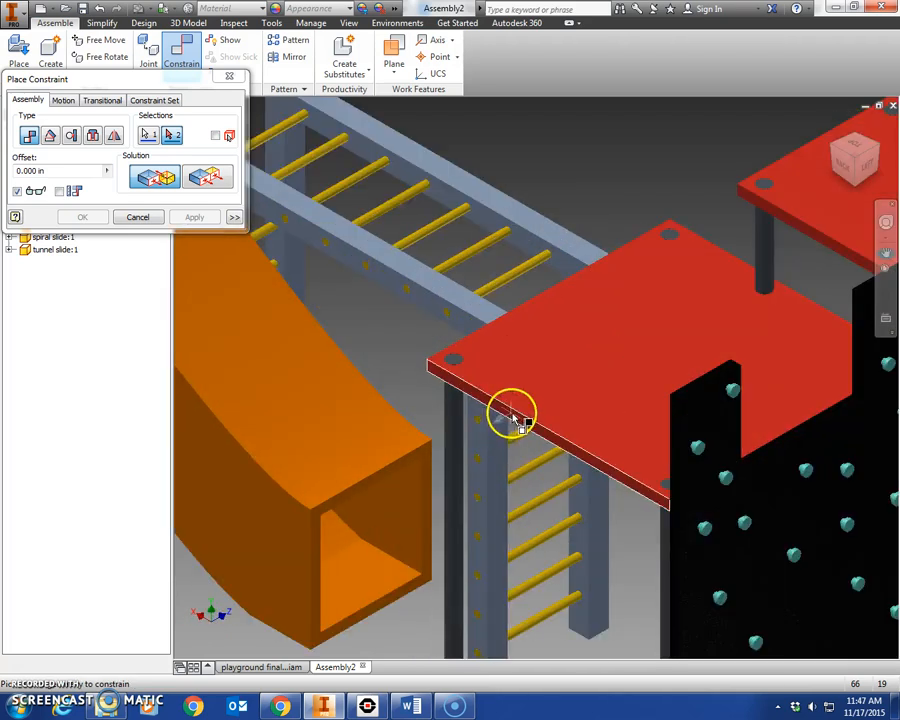
# Pick the platform edge and the tunnel slide edge as references for a constraint.
pyautogui.click(516, 410)
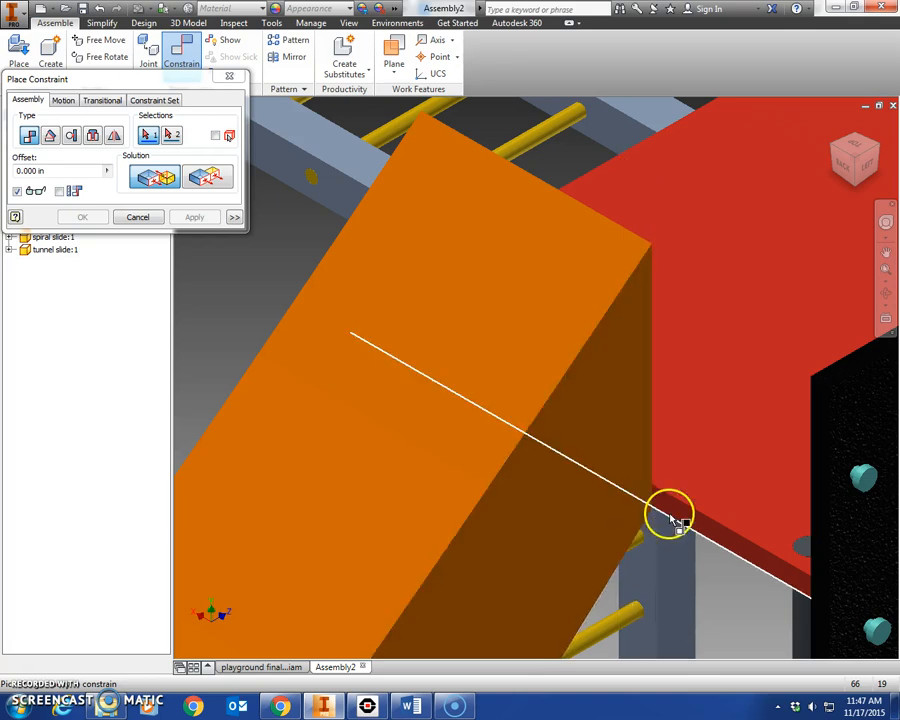
pyautogui.click(856, 184)
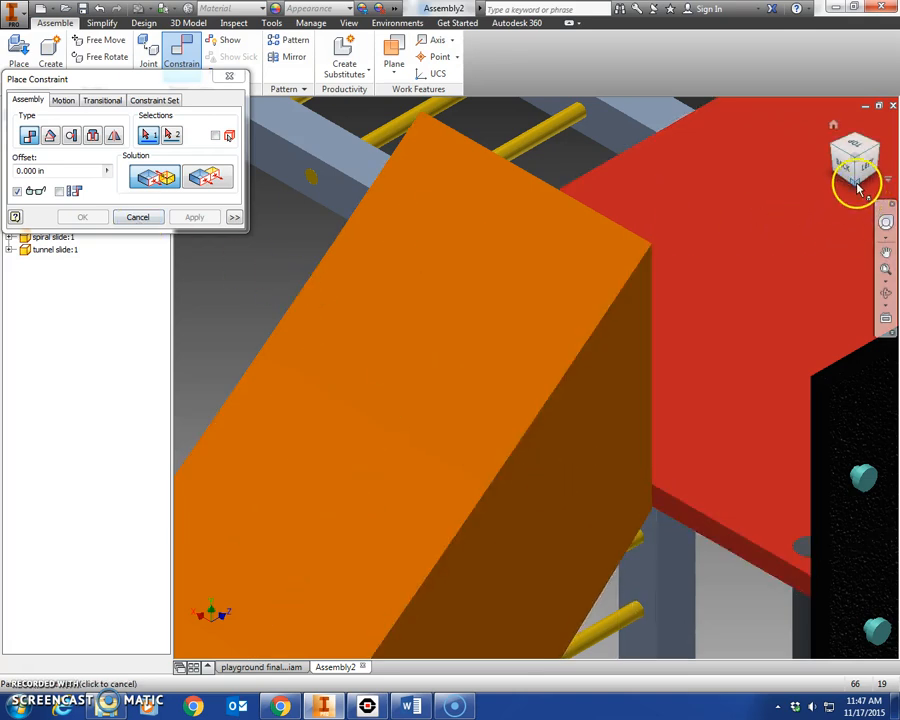
pyautogui.click(856, 164)
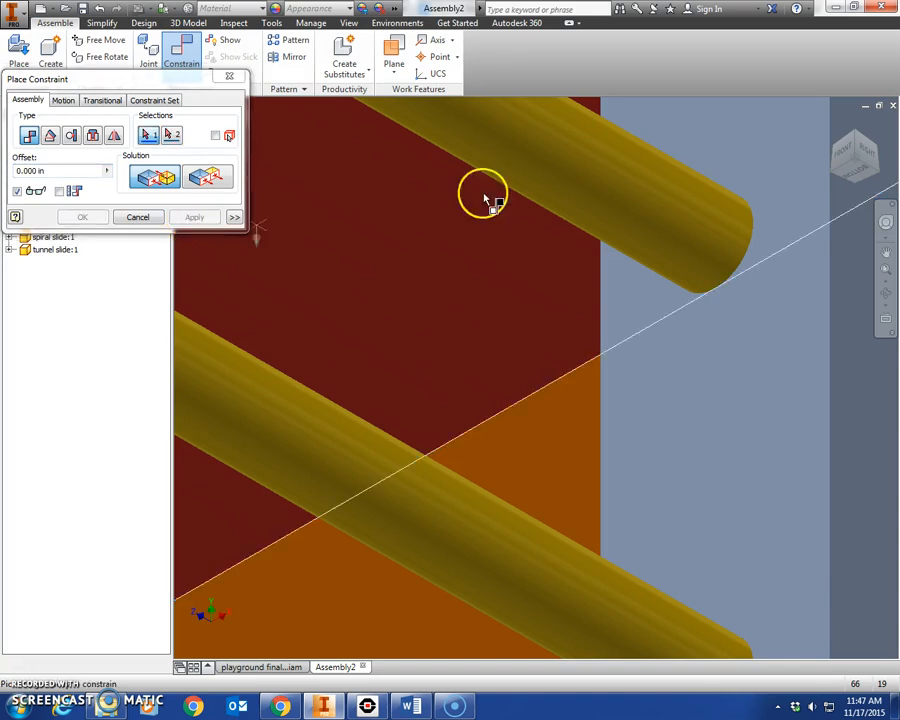
# Apply the offset mate holding the tunnel slide against the red platform's side and return to home view.
pyautogui.scroll(-3)
pyautogui.write('1')
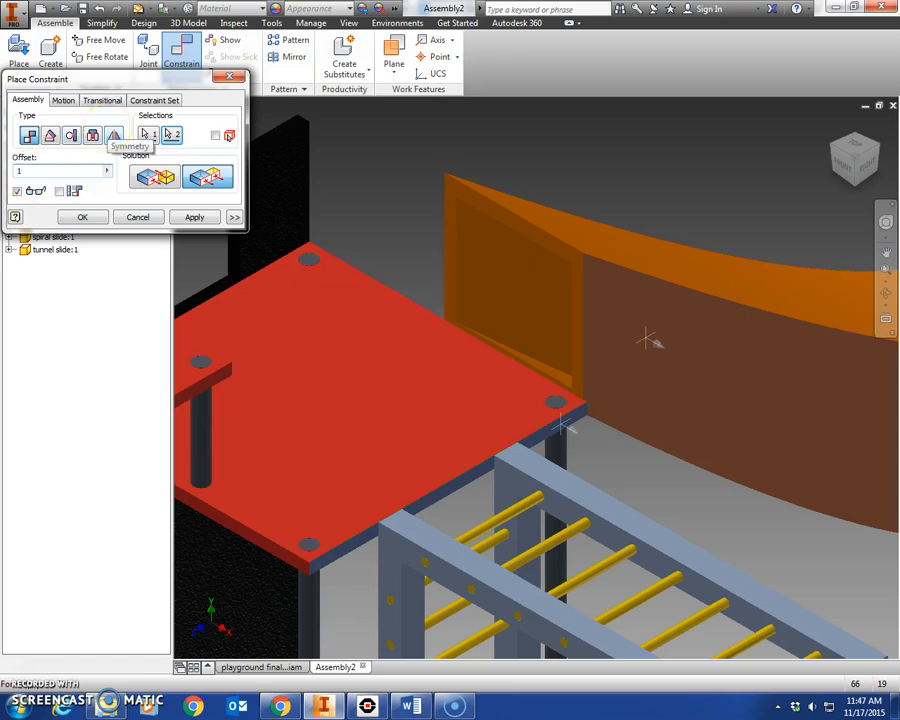
pyautogui.click(194, 216)
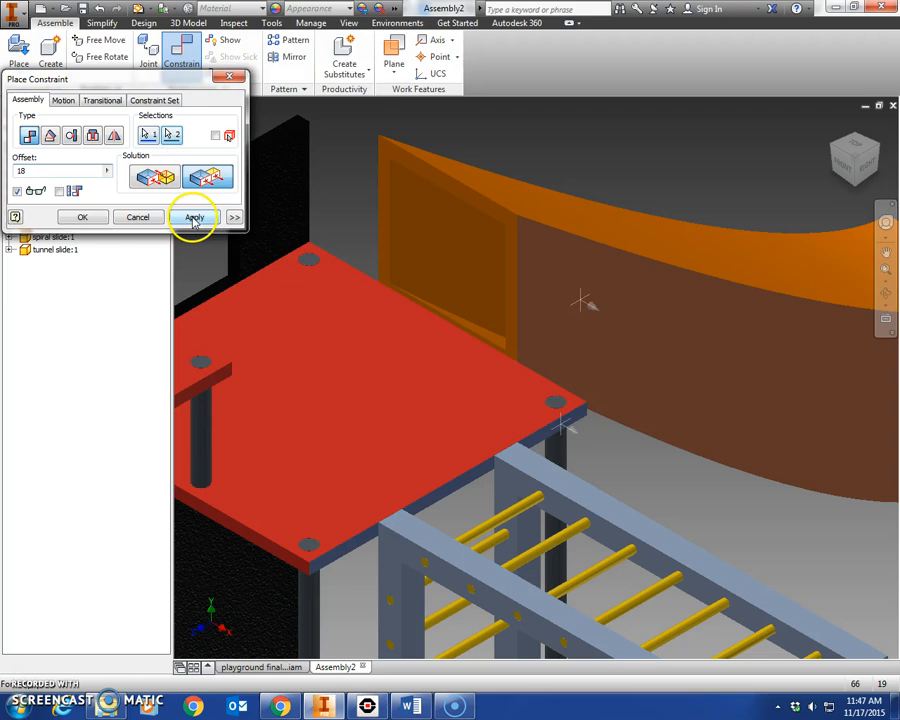
pyautogui.click(194, 216)
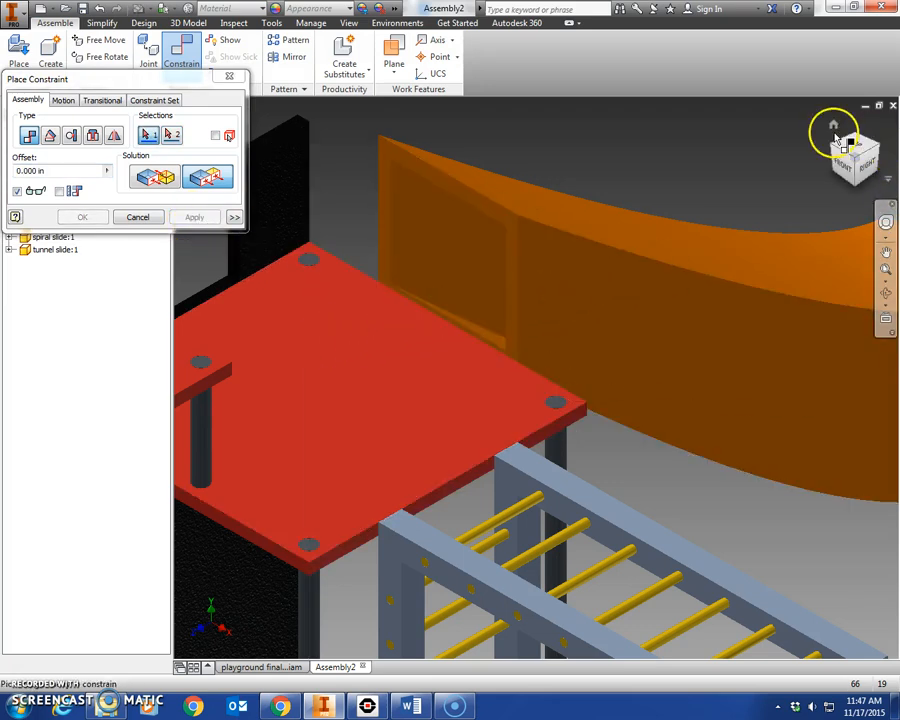
pyautogui.click(84, 216)
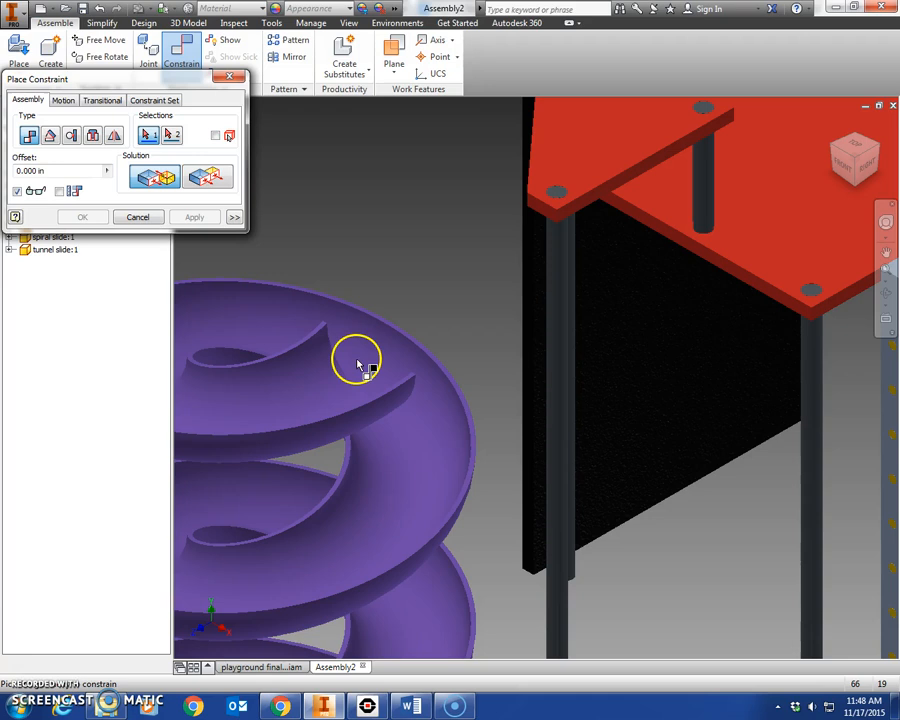
pyautogui.moveTo(378, 344)
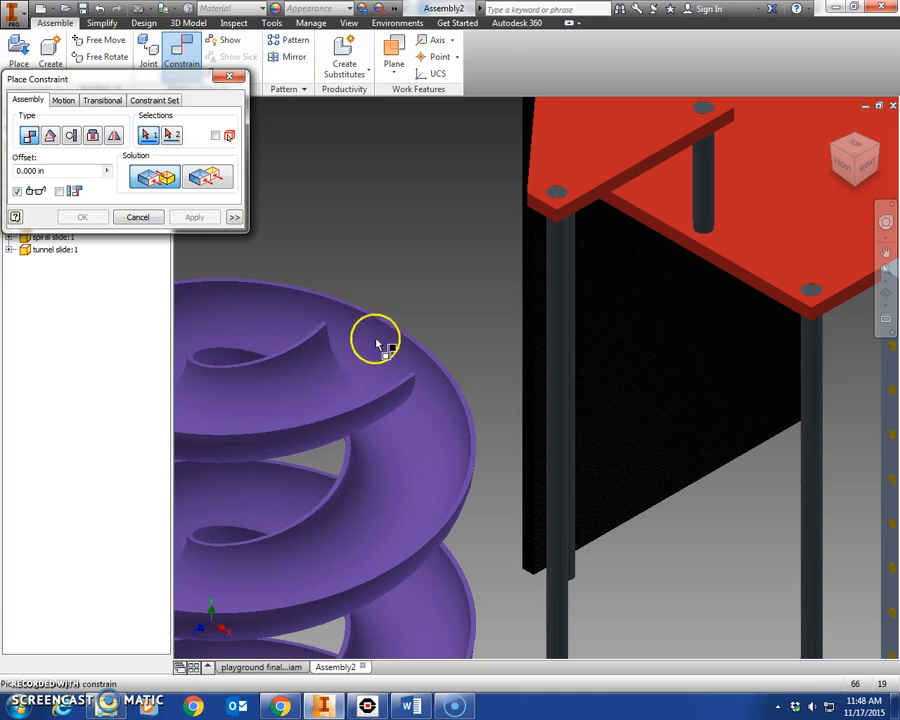
# Mate the spiral slide's landing face to the platform deck with an offset of 1.
pyautogui.moveTo(376, 340); pyautogui.dragTo(864, 210)
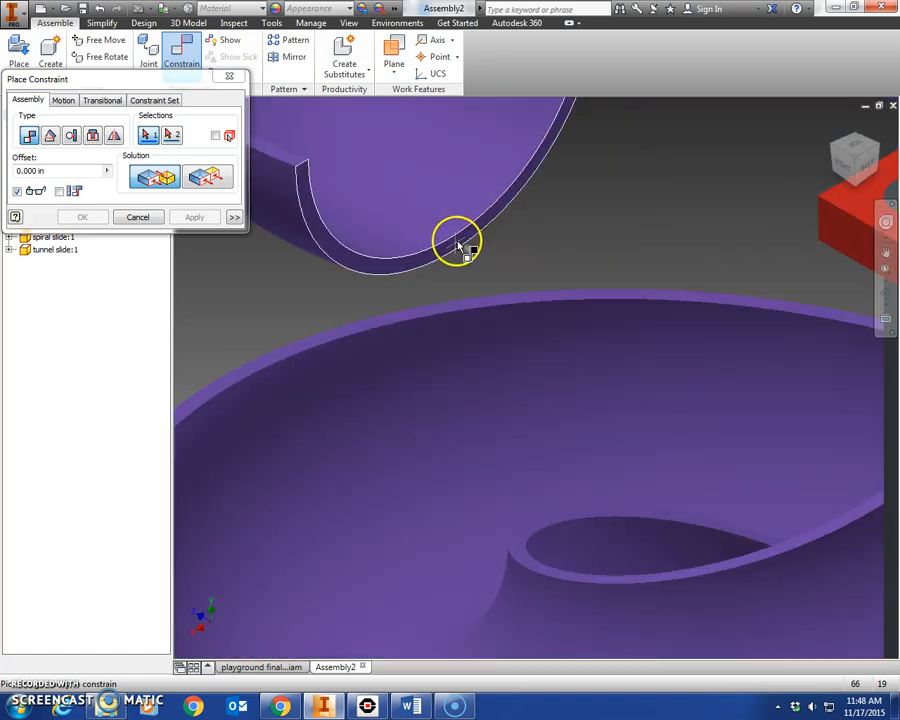
pyautogui.moveTo(458, 248)
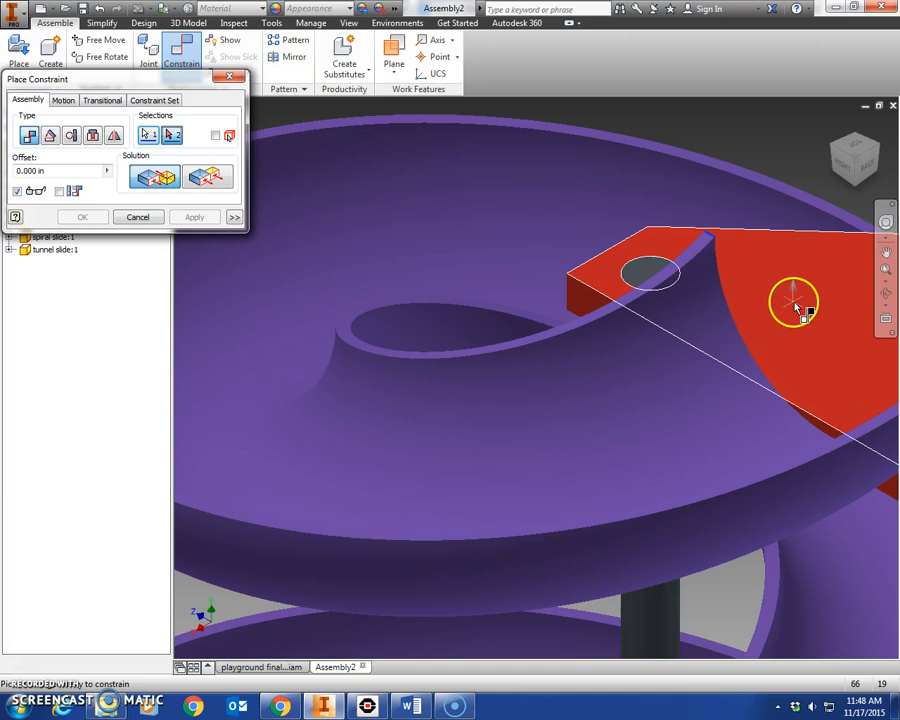
pyautogui.moveTo(796, 296)
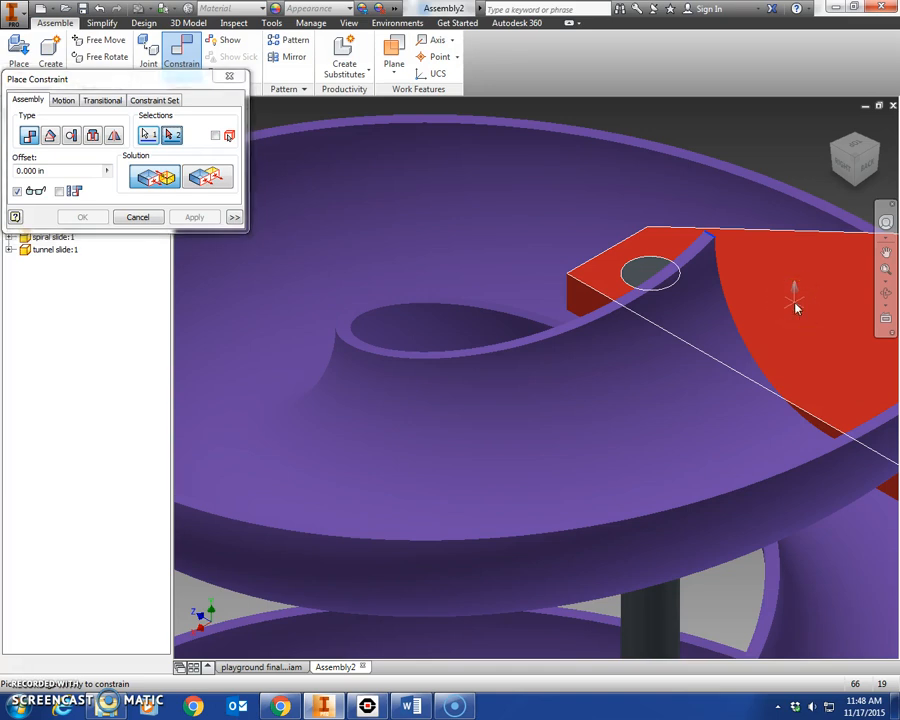
pyautogui.click(208, 176)
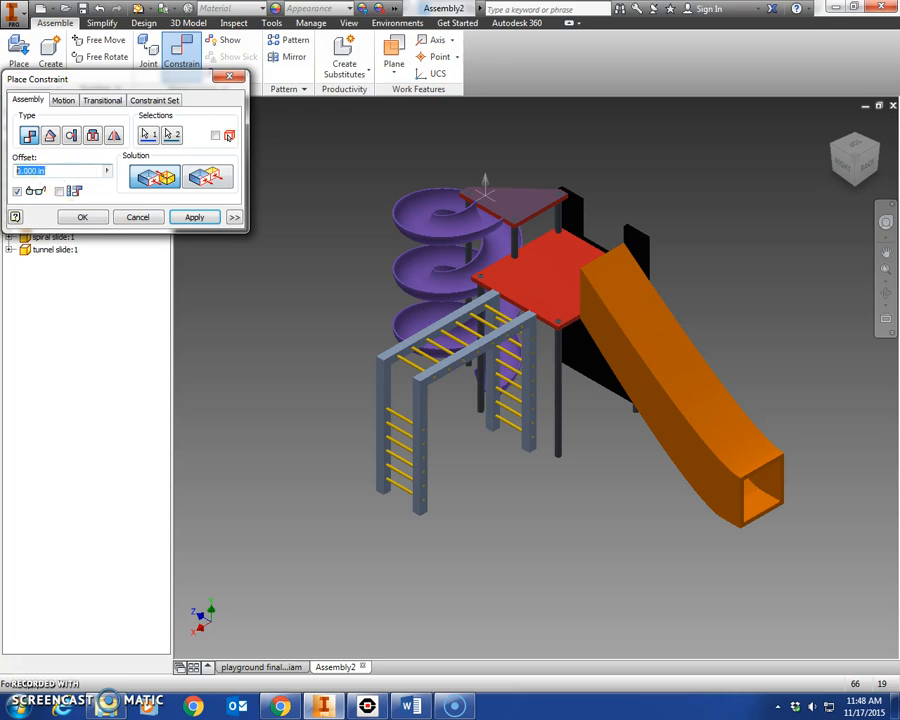
pyautogui.write('1q1')
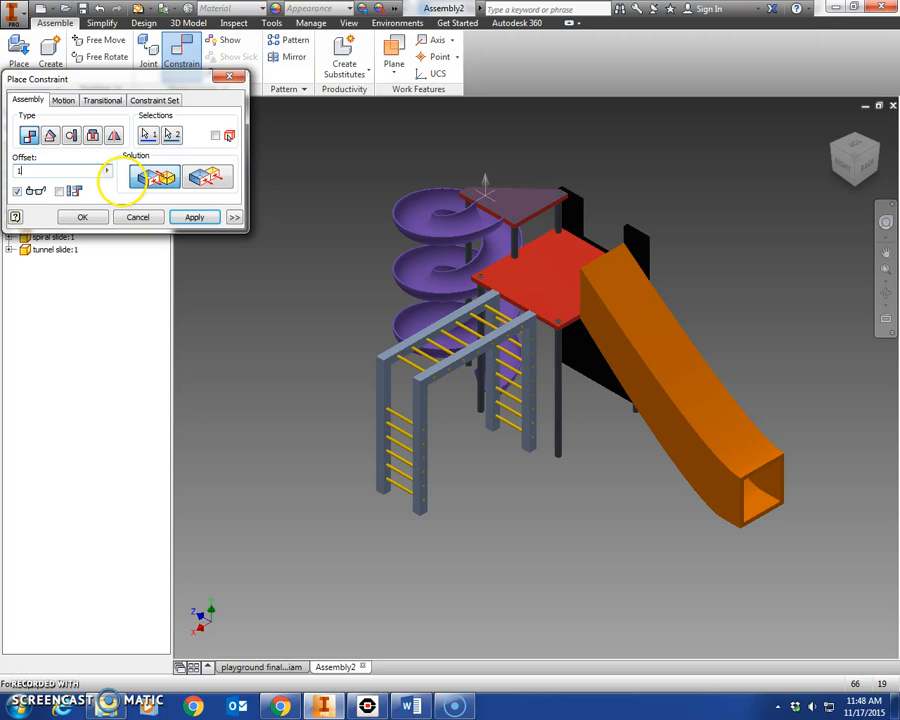
pyautogui.write('1')
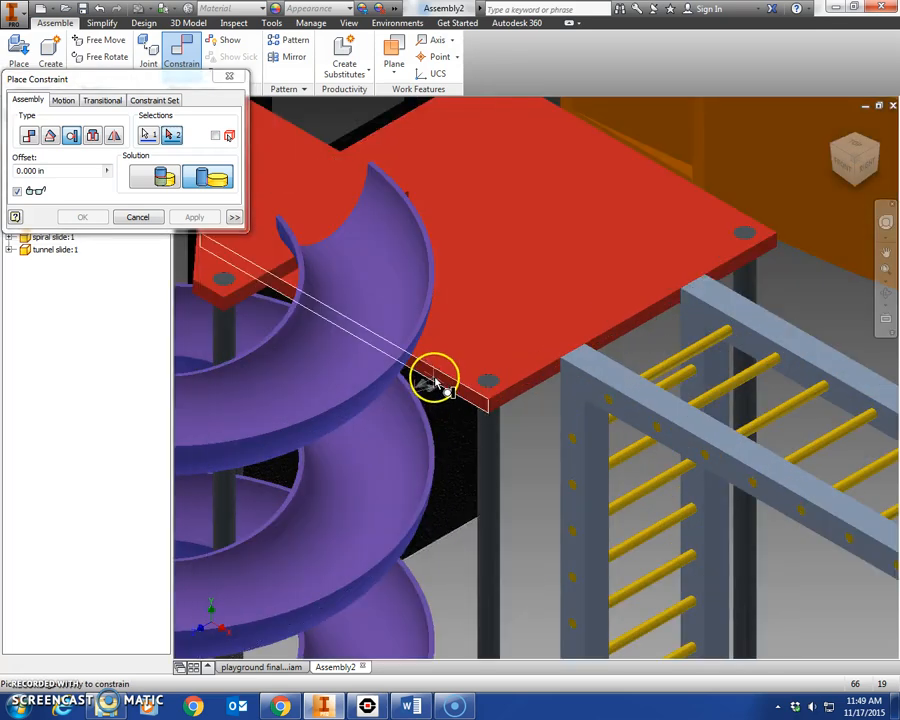
# Pick the platform edge to align with the spiral slide's landing edge.
pyautogui.click(436, 380)
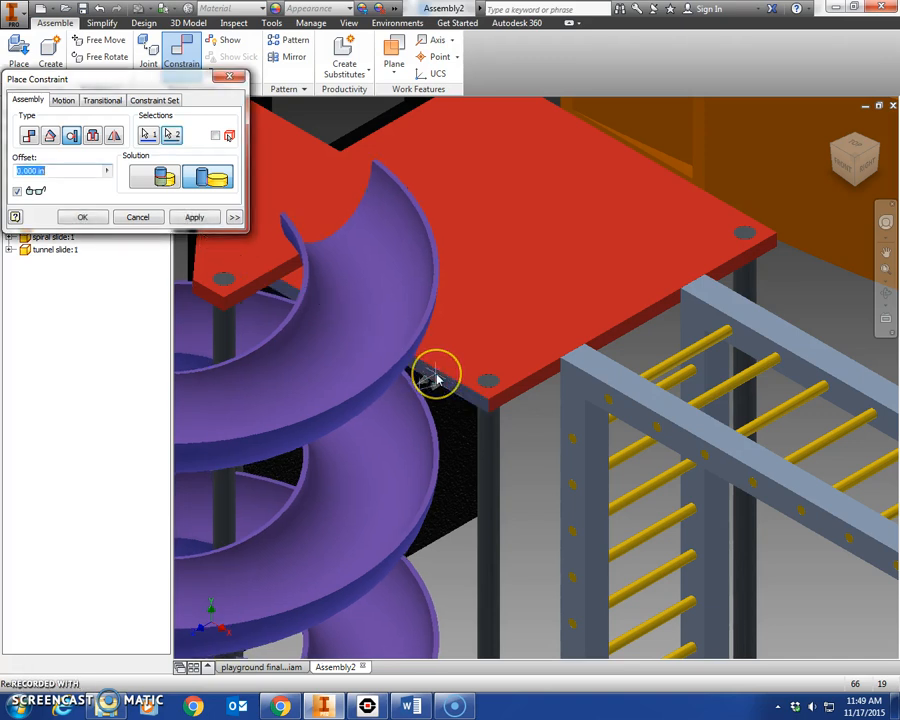
pyautogui.moveTo(110, 290)
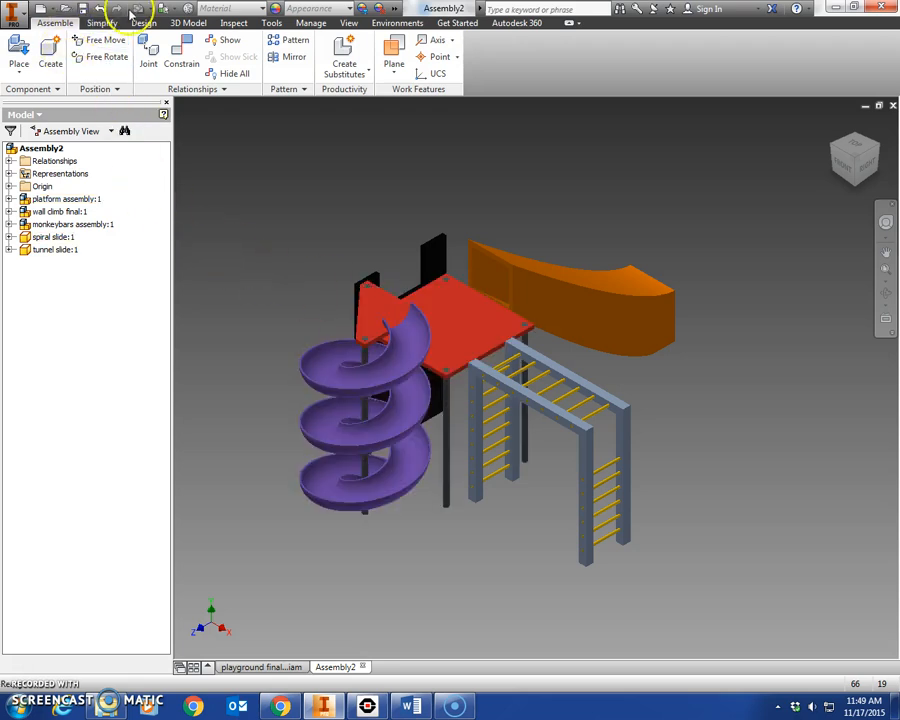
pyautogui.moveTo(100, 8)
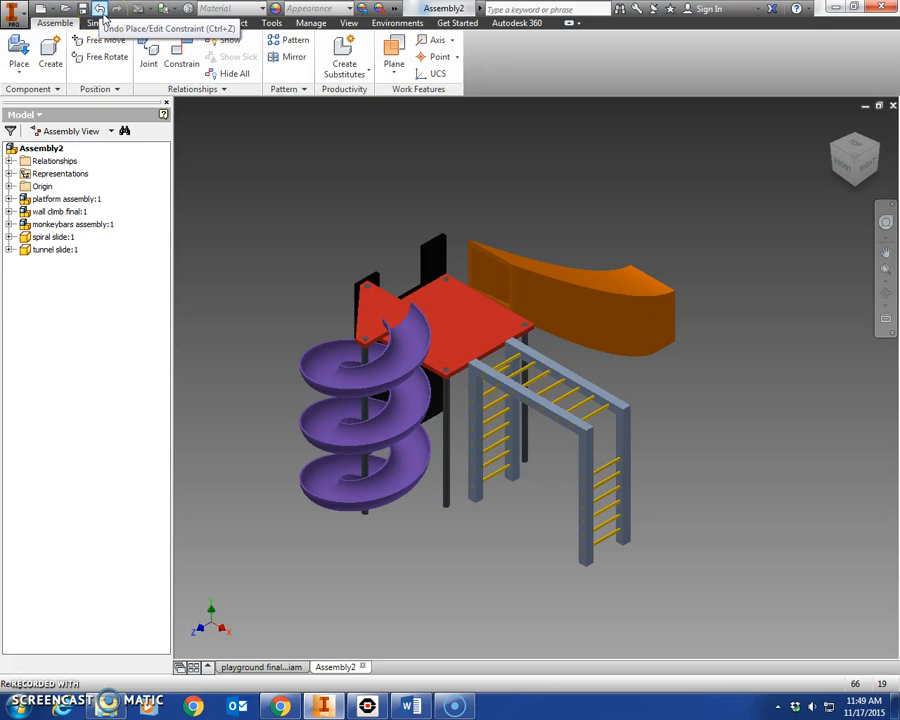
pyautogui.click(14, 14)
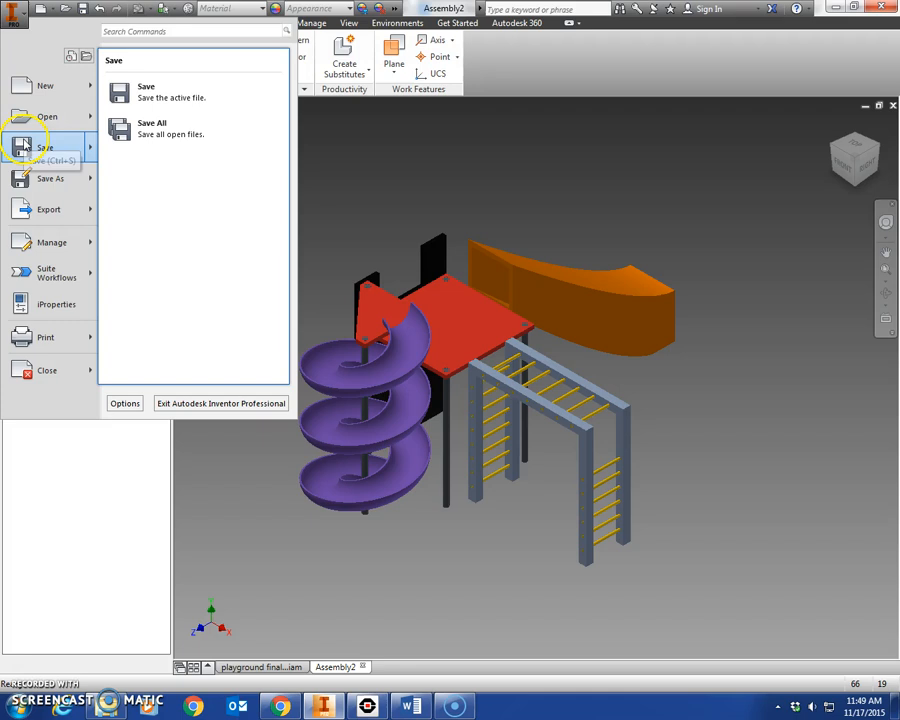
pyautogui.moveTo(850, 108)
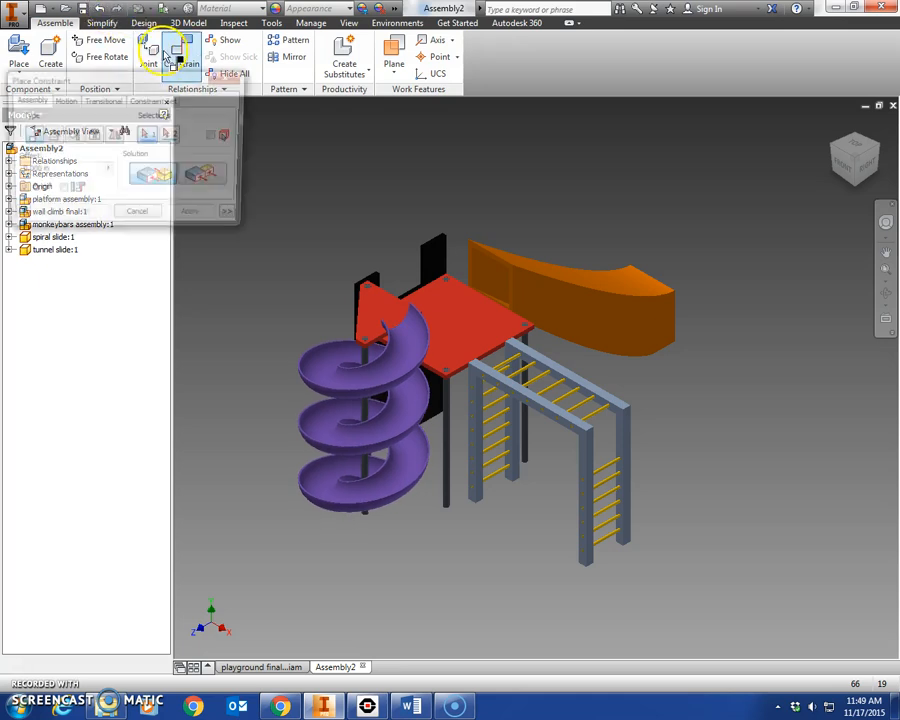
# Apply a flush constraint between the spiral slide's landing edge and the platform deck edge.
pyautogui.click(182, 50)
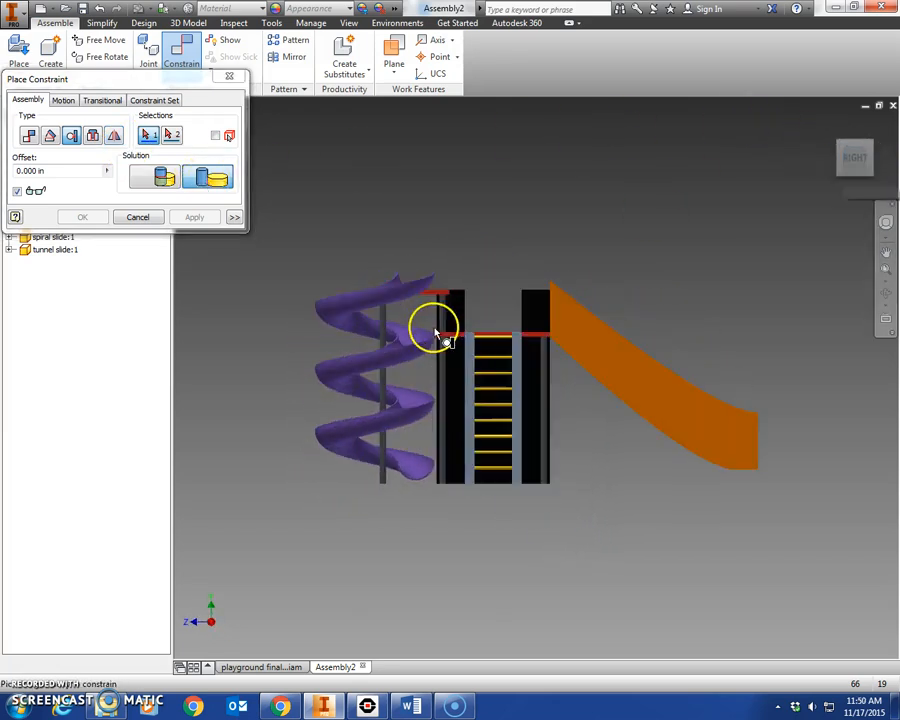
pyautogui.scroll(3)
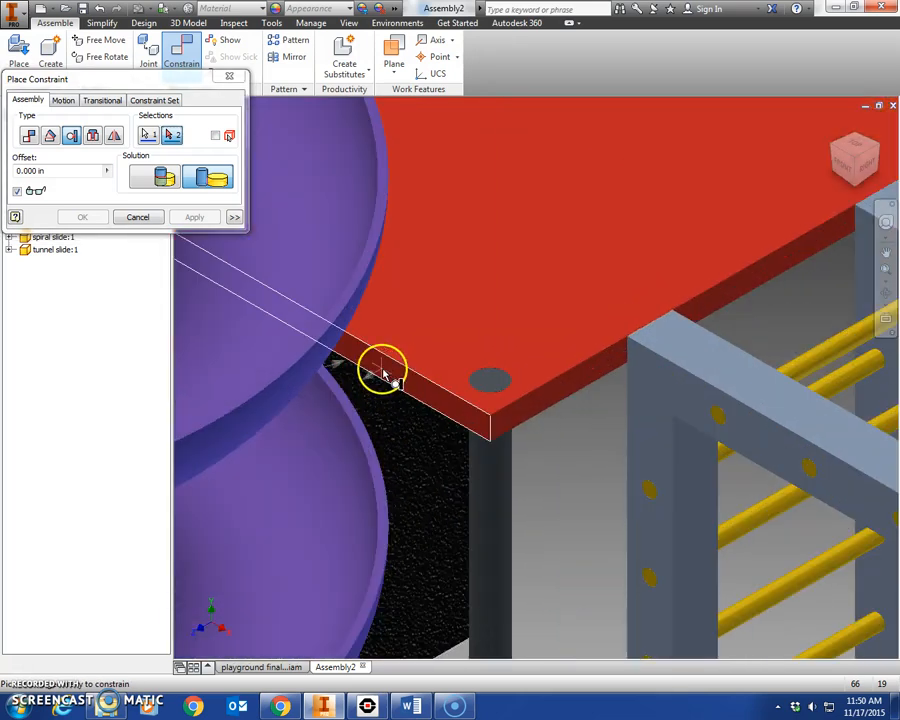
pyautogui.click(388, 376)
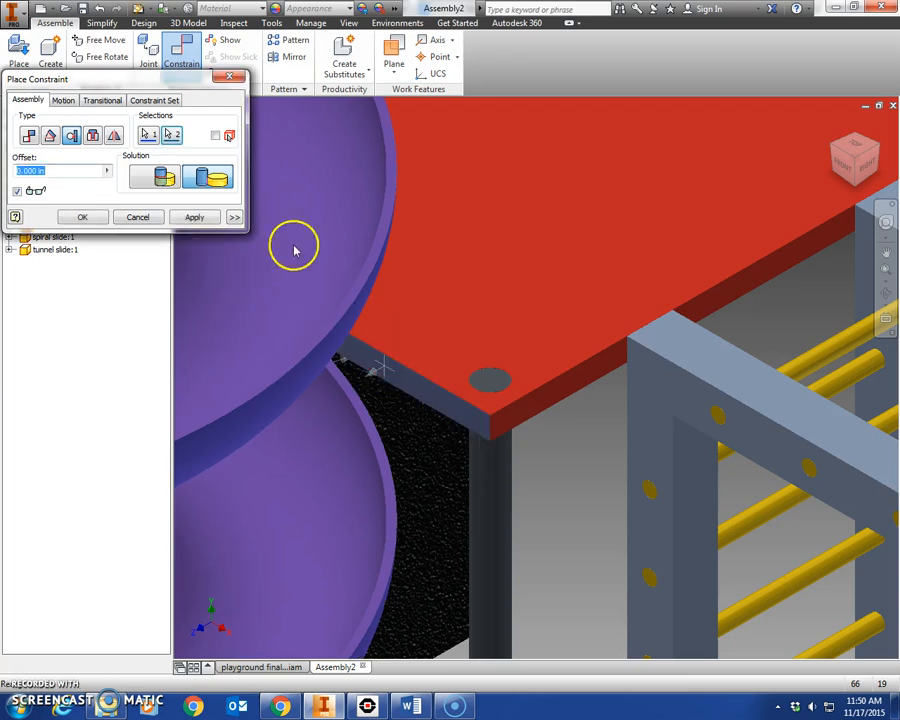
pyautogui.click(832, 128)
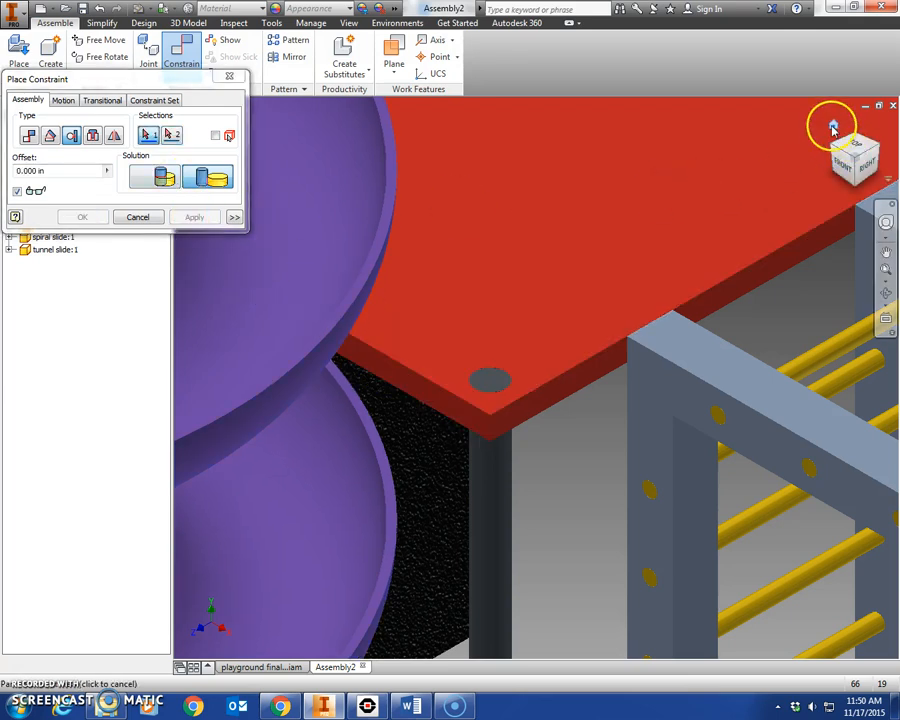